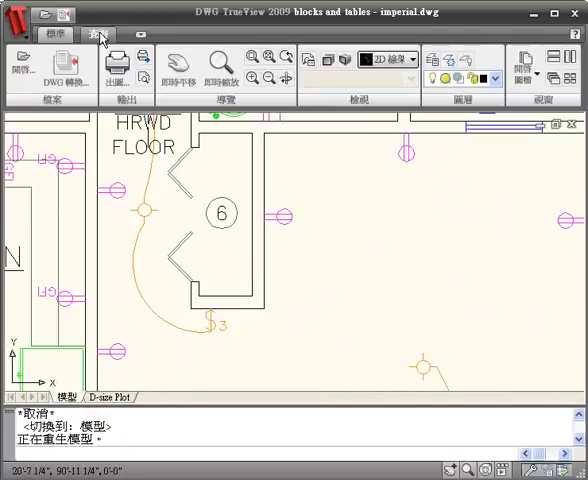
Step: Measure a distance on the floor plan, zoom to extents, and list the 16 layers
click(97, 34)
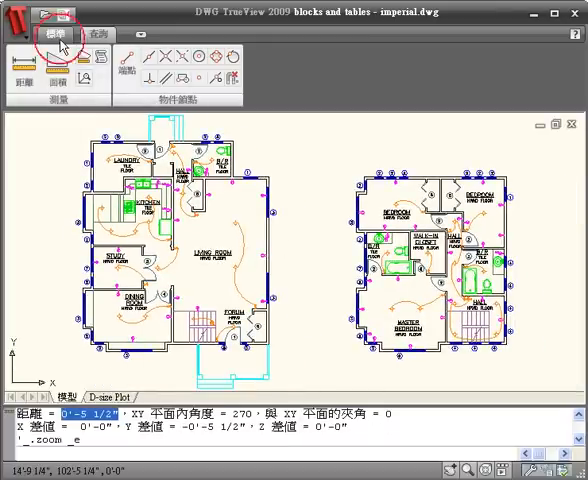
click(98, 33)
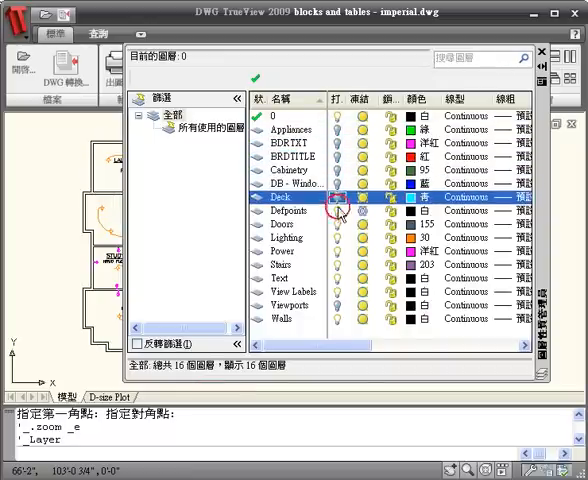
Step: Turn fixture layers off to check the plan, then back on and close the layer palette
click(287, 238)
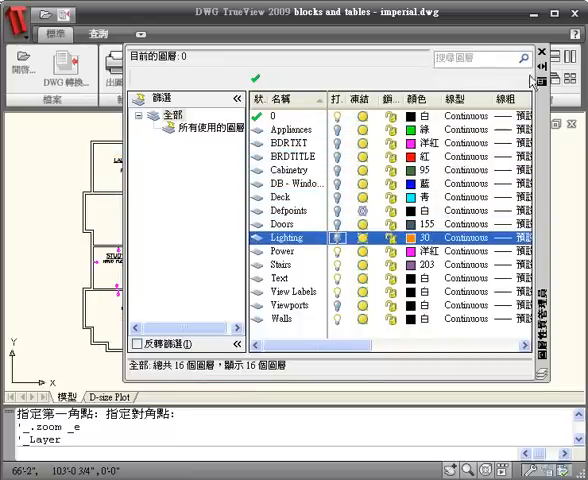
click(538, 52)
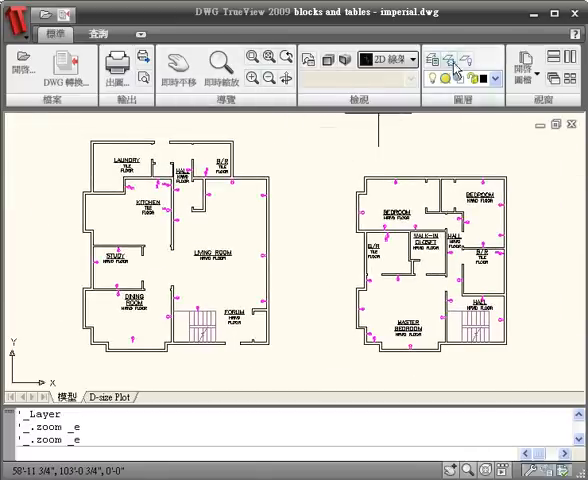
click(459, 65)
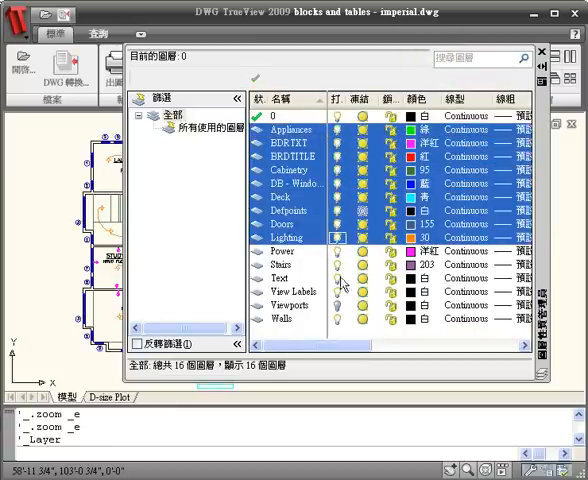
click(288, 305)
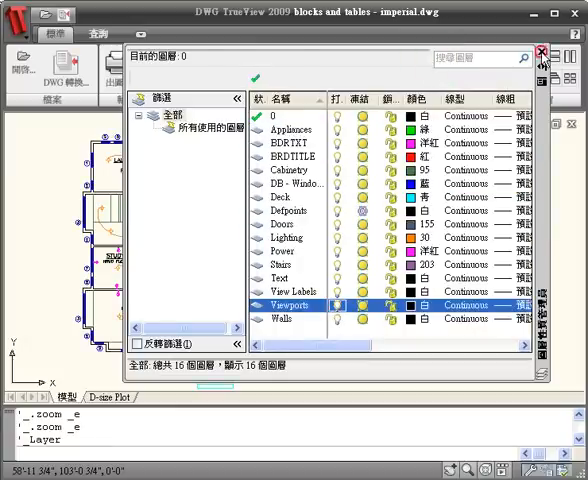
click(540, 53)
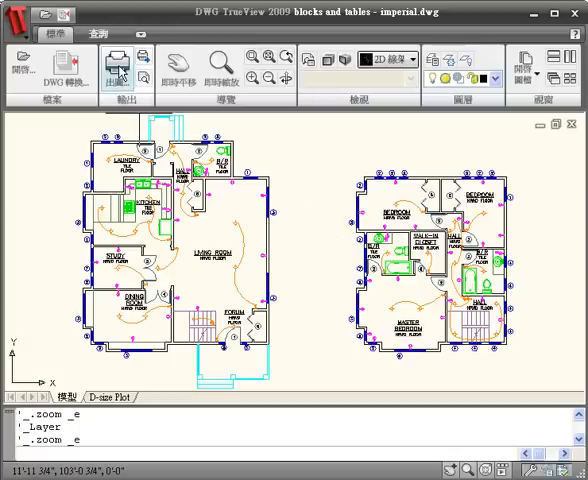
Step: Save page setup 'DWFA3' with DWF6 ePlot, ISO A3 paper and monochrome.ctb plot style
click(126, 64)
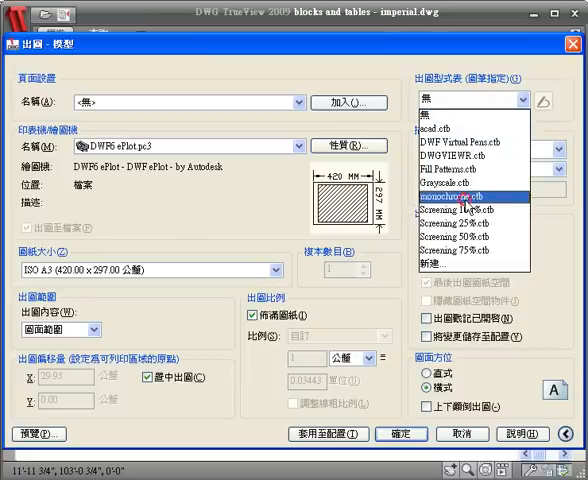
click(460, 198)
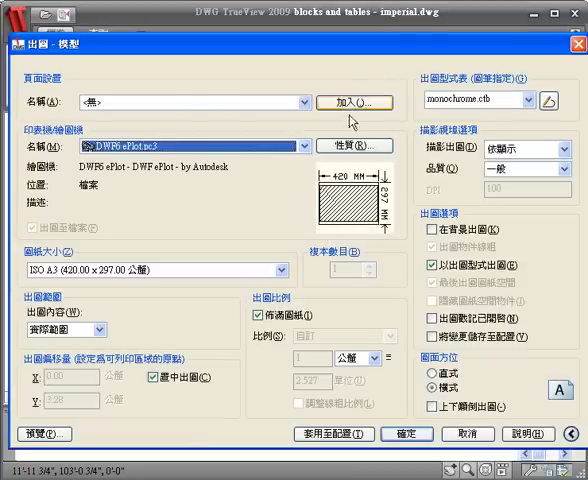
click(355, 102)
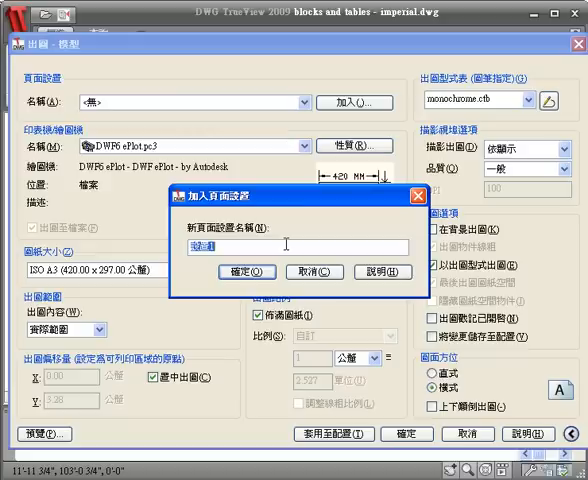
text(DW)
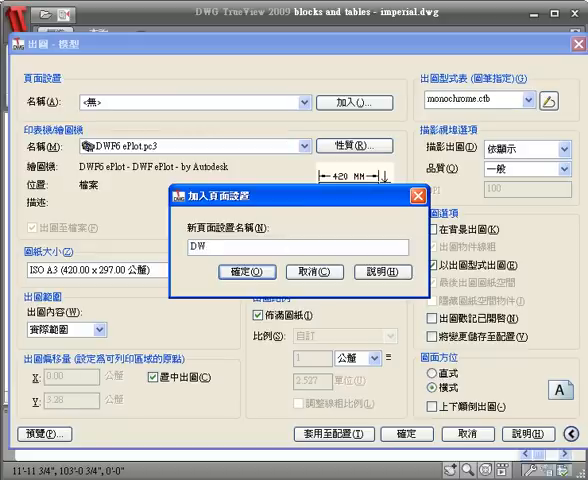
text(FA)
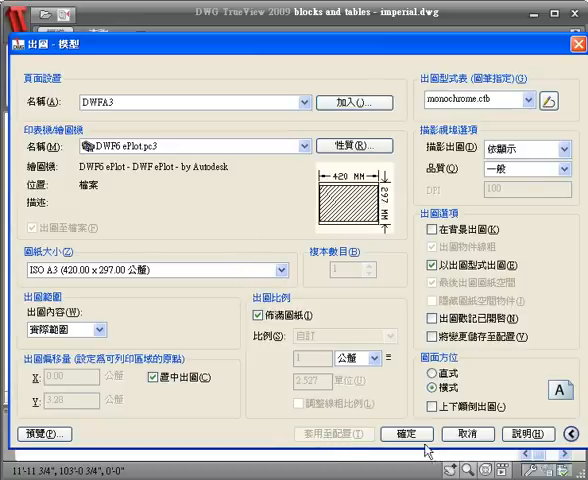
click(389, 429)
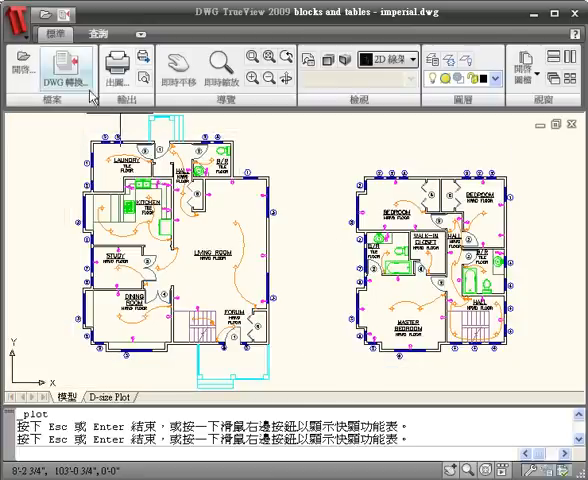
Step: Open DWG Convert, review the Standard conversion setup, and bring up the Add File picker
click(54, 70)
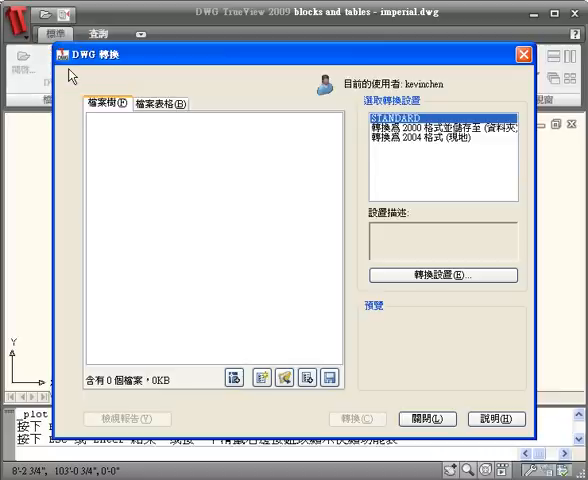
mouse_move(306, 197)
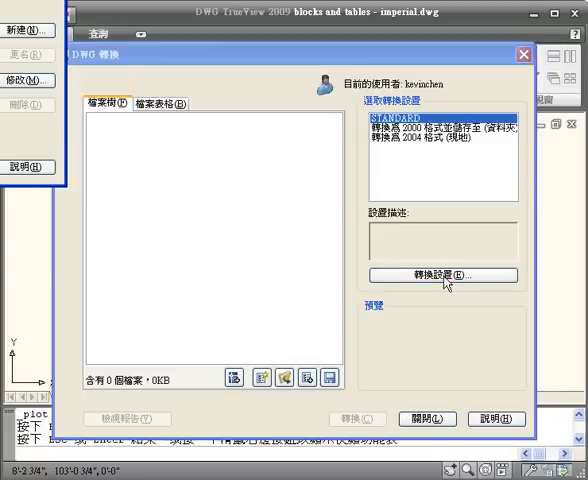
click(444, 275)
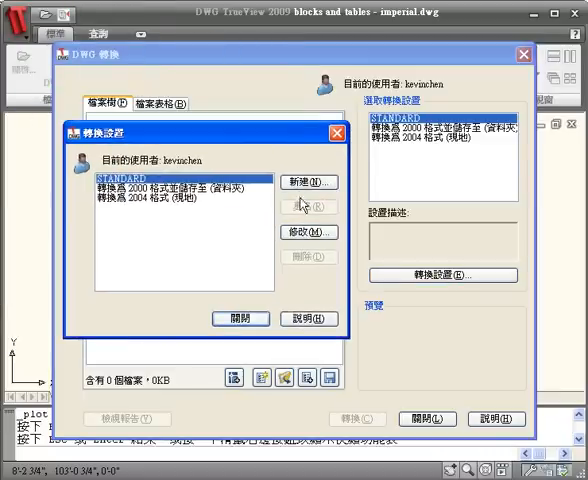
click(308, 231)
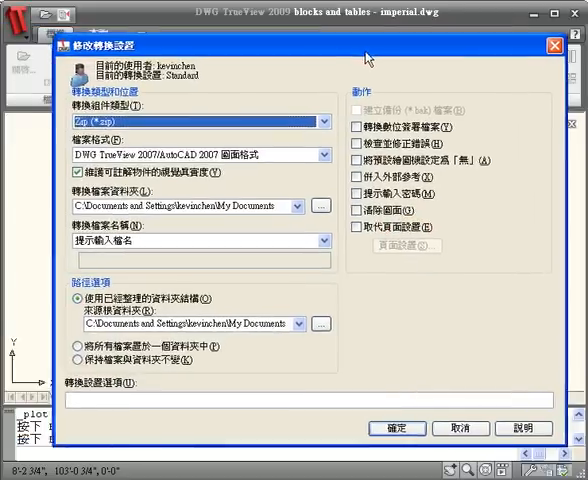
click(321, 120)
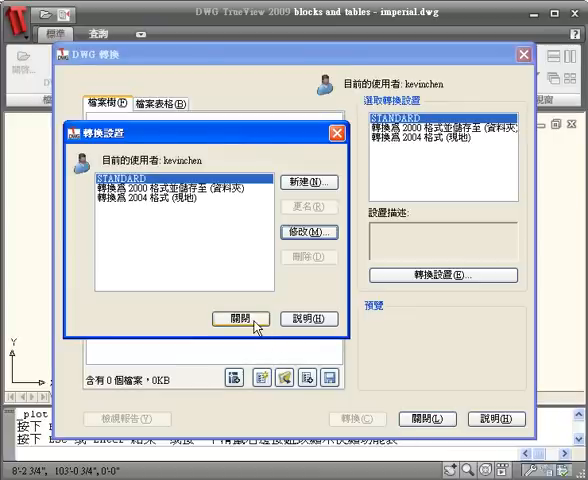
click(234, 319)
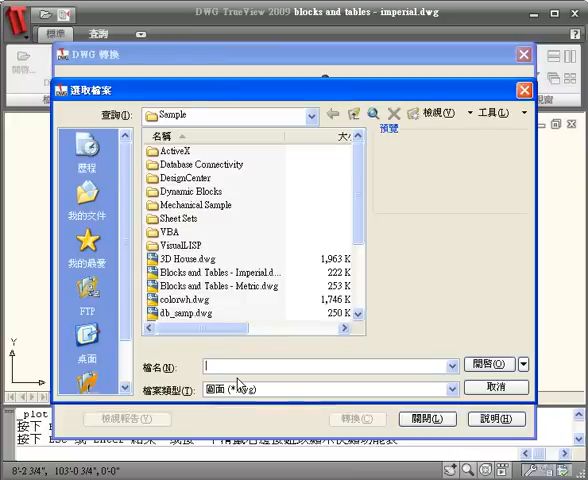
Step: Add Blocks and Tables - Metric.dwg, colorwh.dwg and db_samp.dwg, then close without saving the list
click(180, 299)
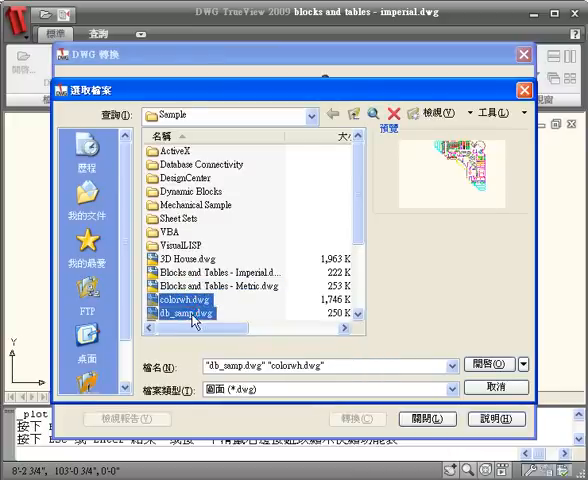
click(216, 289)
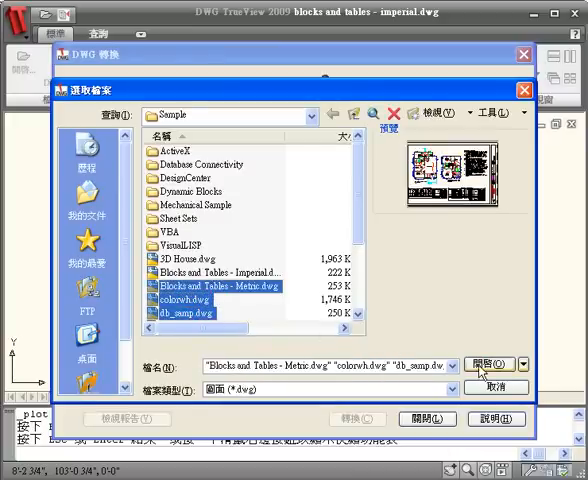
click(494, 363)
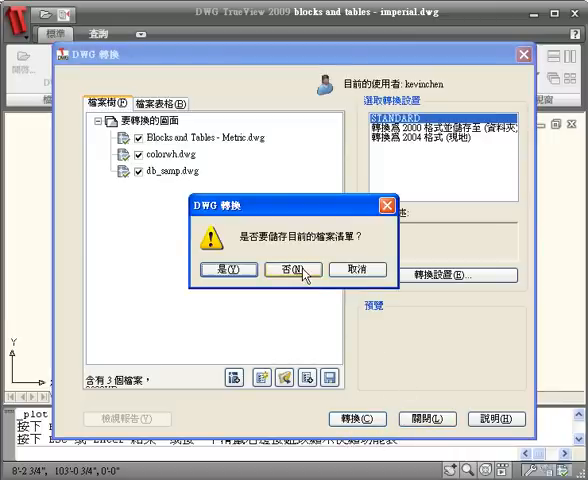
click(290, 270)
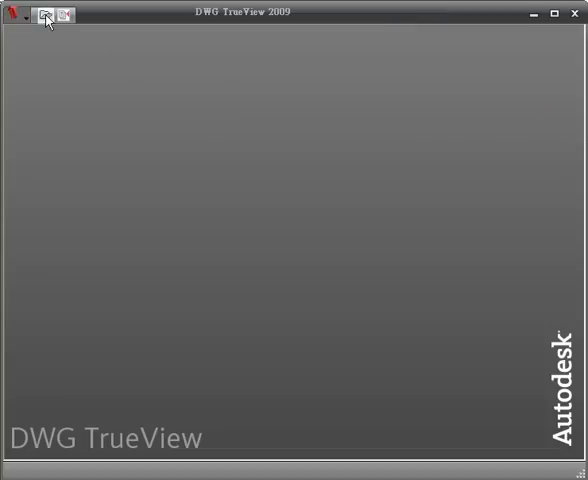
Step: Open 3D House.dwg, orbit the model, and set the ViewCube to Parallel projection
click(44, 14)
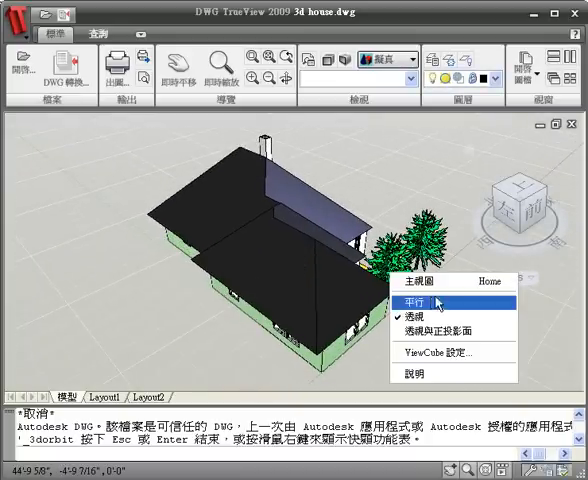
click(412, 300)
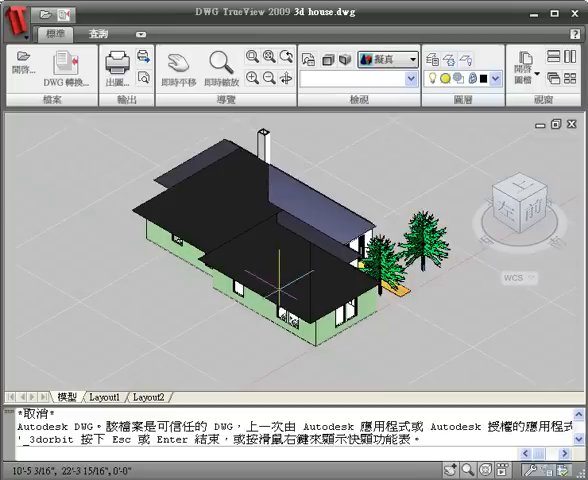